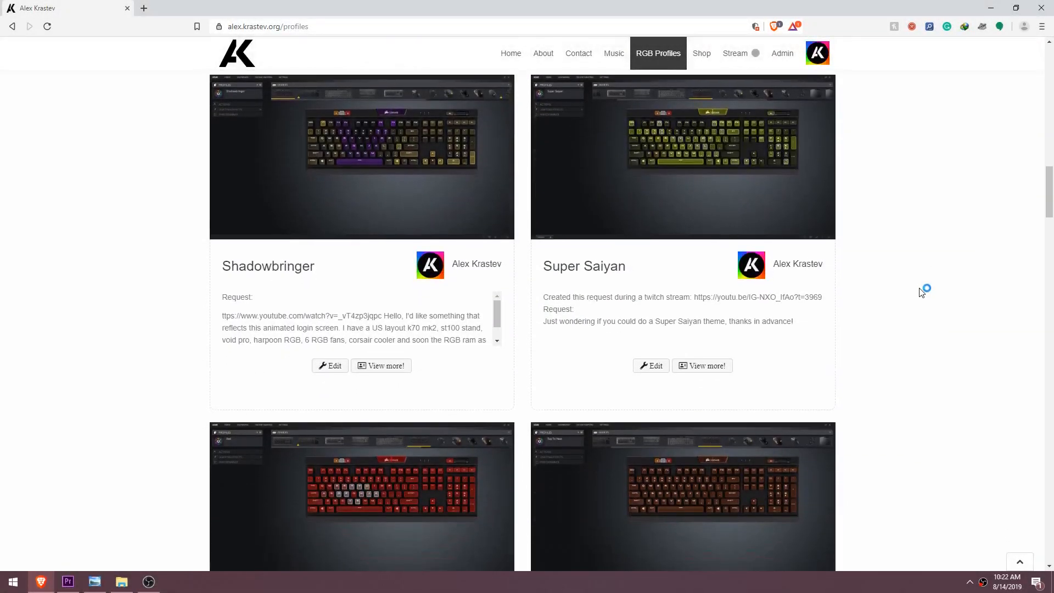
Open Aurora's settings on Devices & Wrappers to set the preferred keyboard to Razer - Blackwidow X
scroll("down", 3)
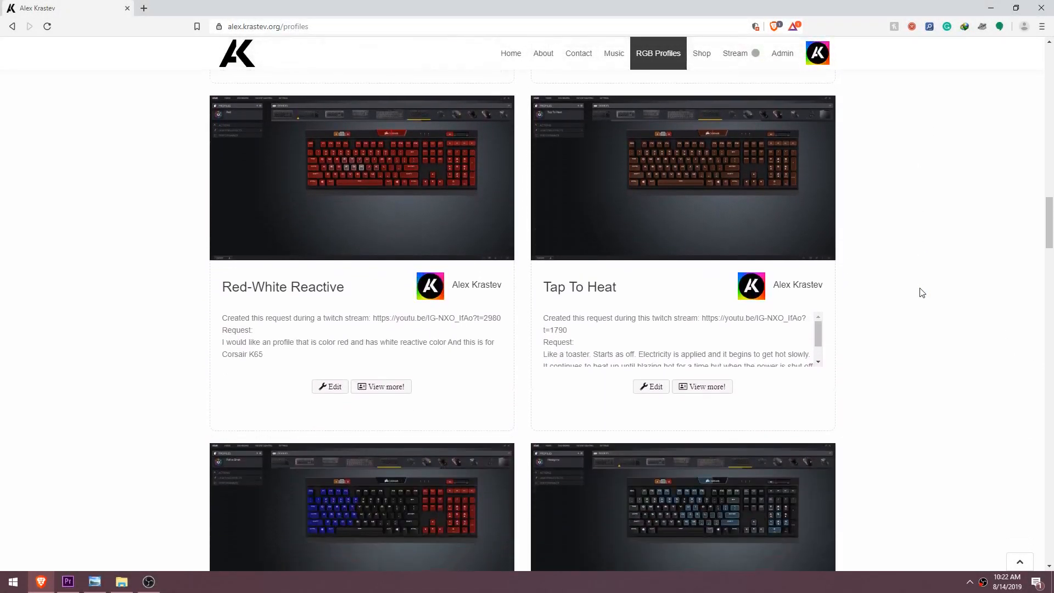
scroll("down", 3)
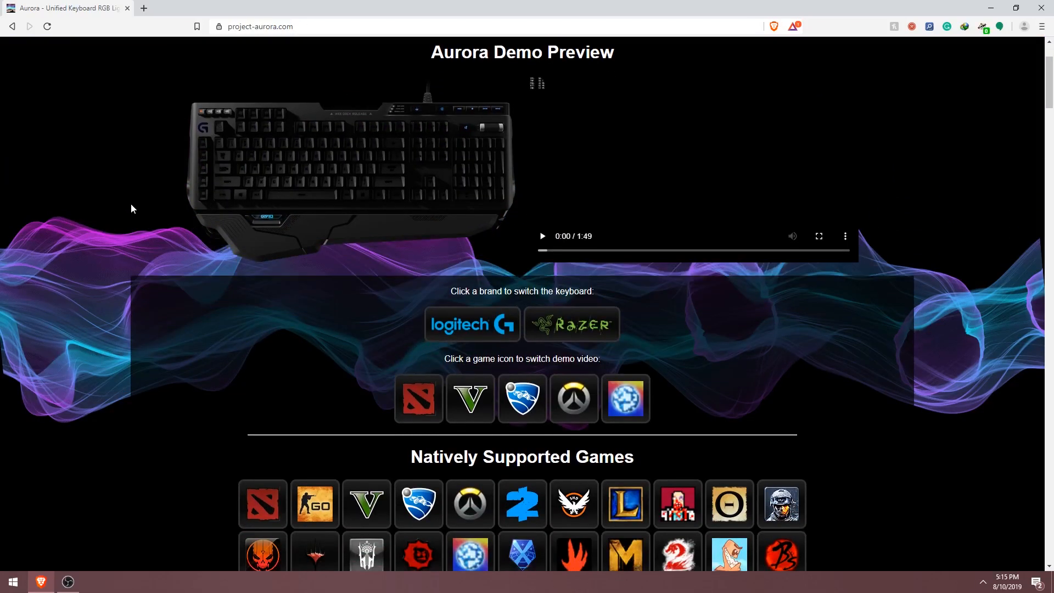
scroll("down", 3)
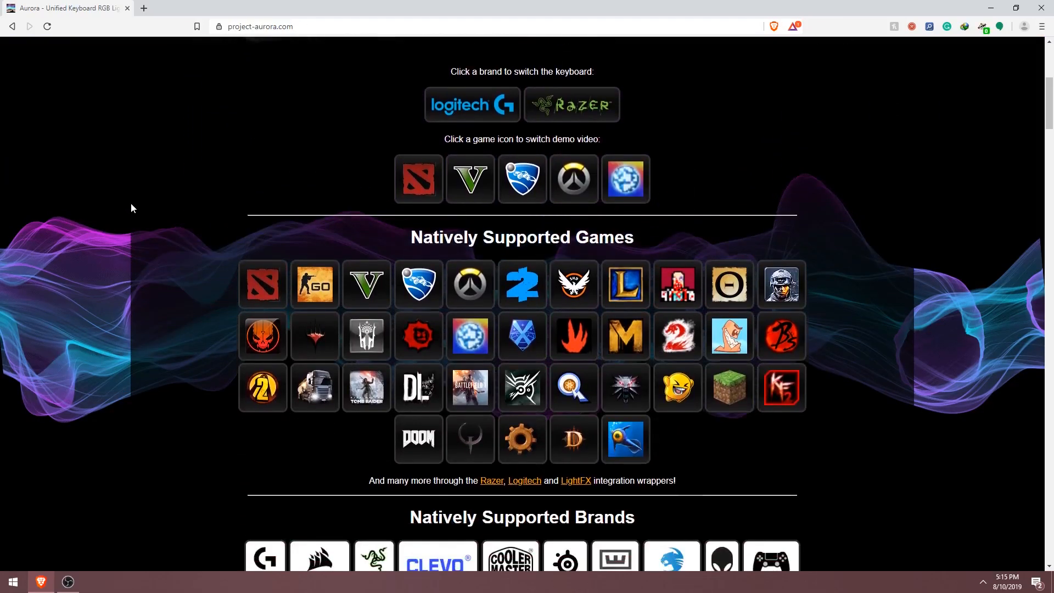
scroll("down", 3)
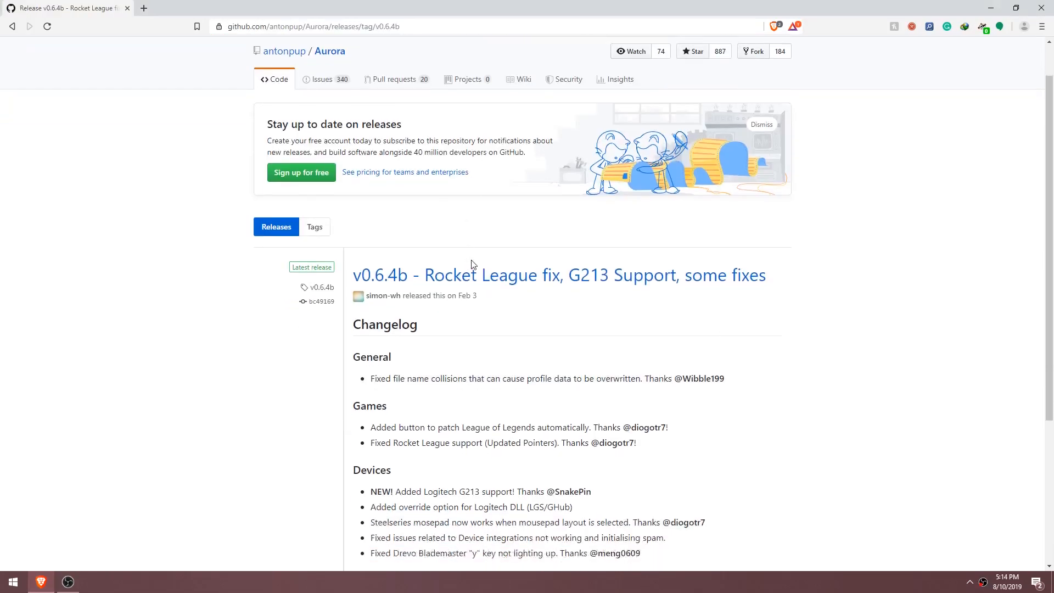
scroll("down", 3)
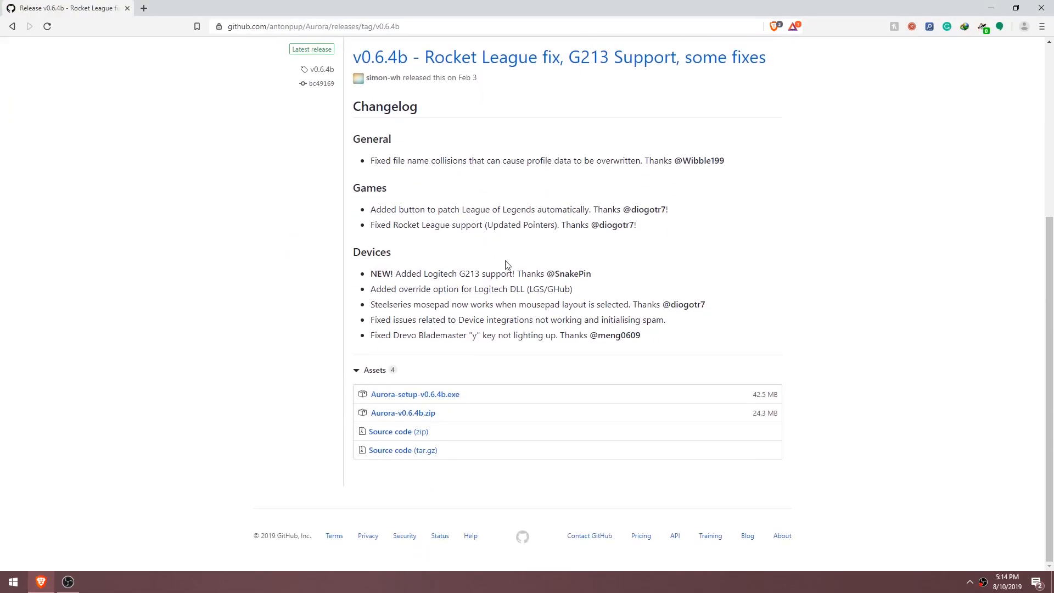
mouse_move(415, 394)
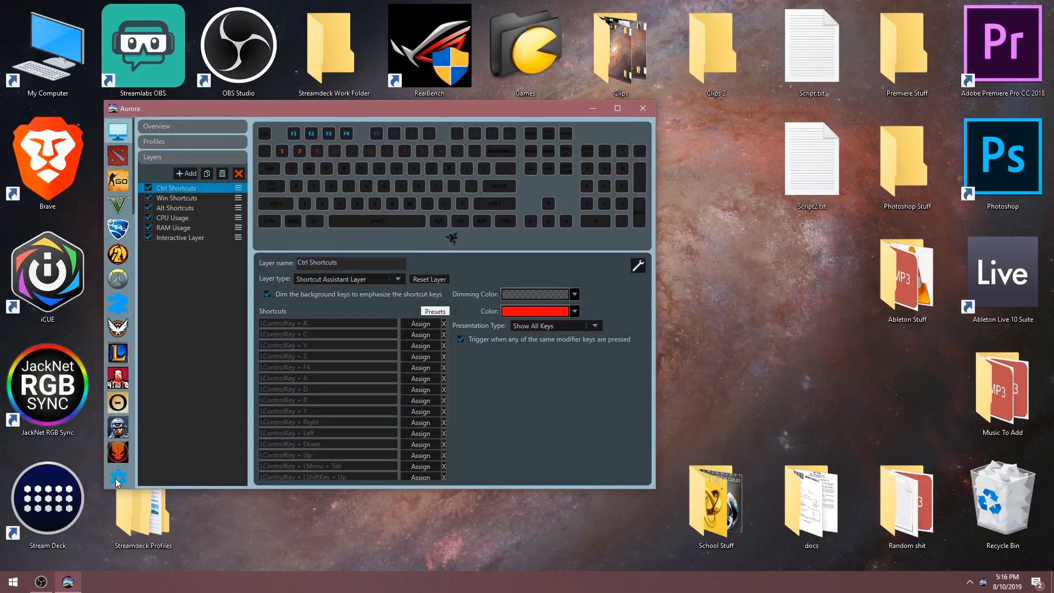
mouse_move(117, 479)
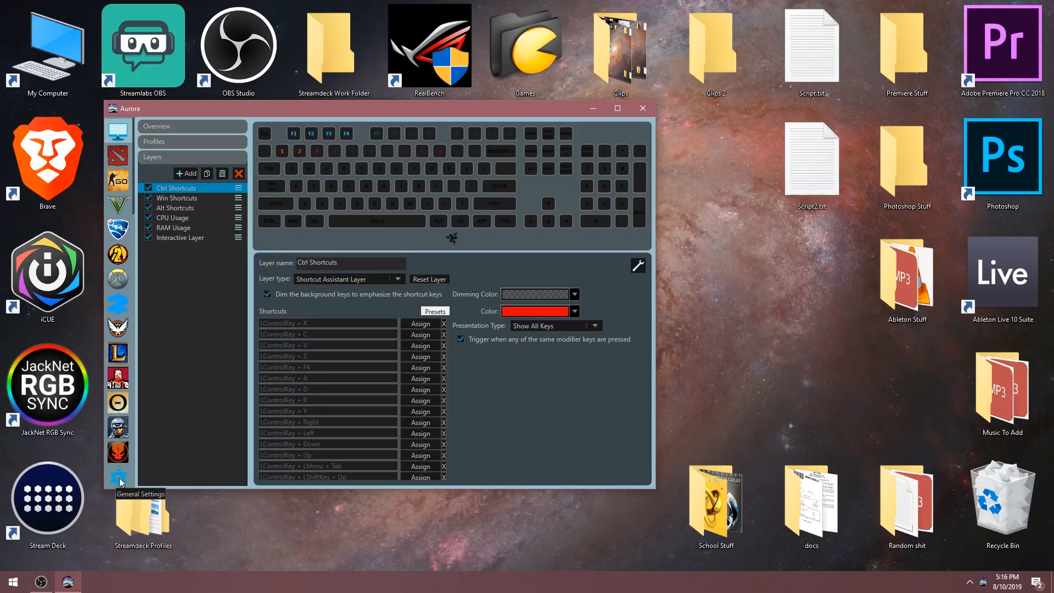
left_click(118, 478)
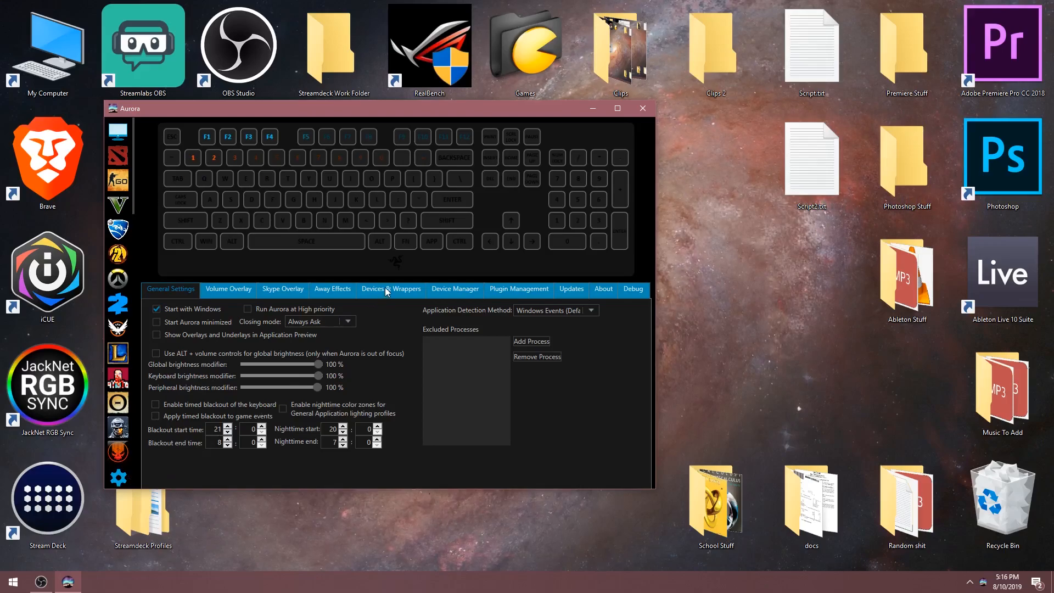
left_click(390, 289)
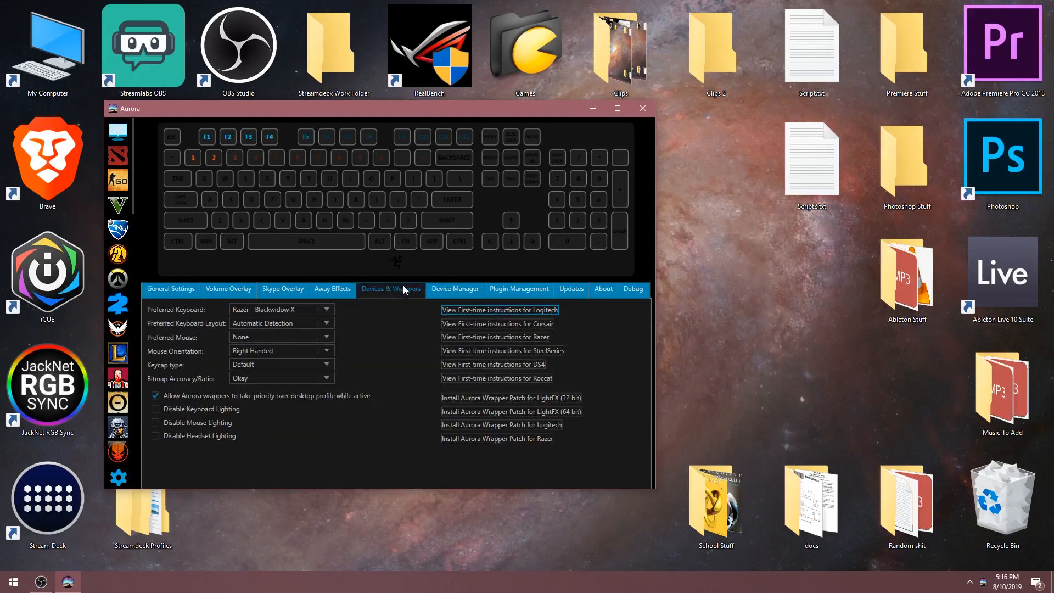
mouse_move(342, 308)
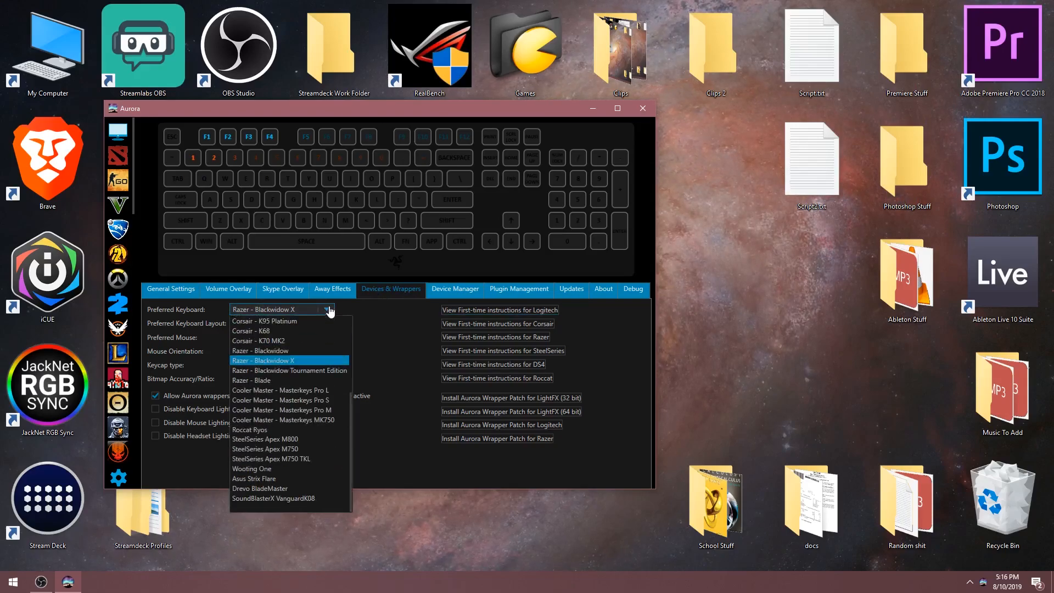
mouse_move(323, 330)
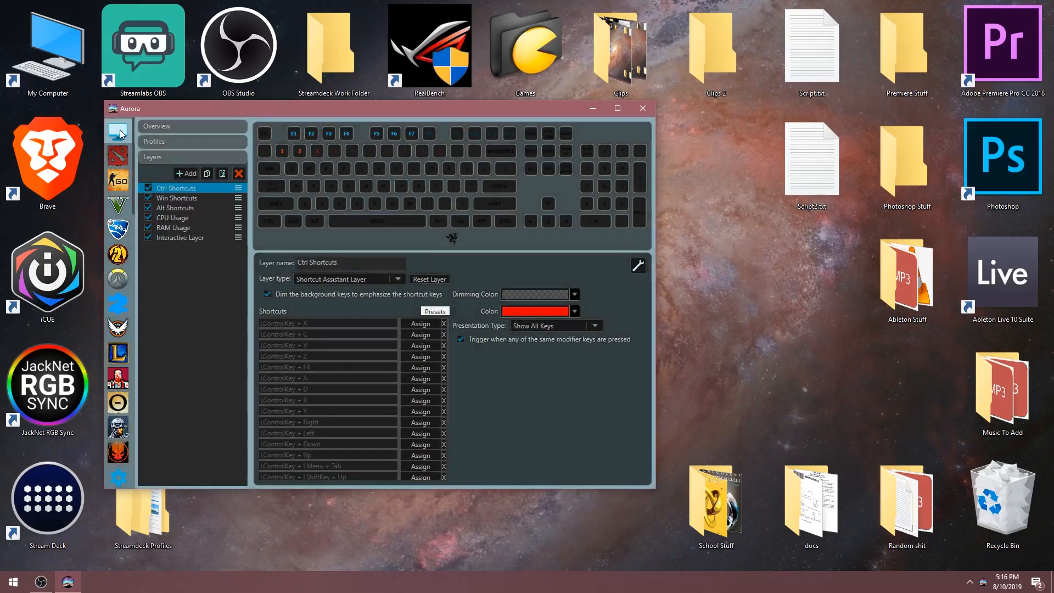
Center the Aurora window and expand Profiles, showing only the Default profile
left_click_drag(134, 108, 258, 107)
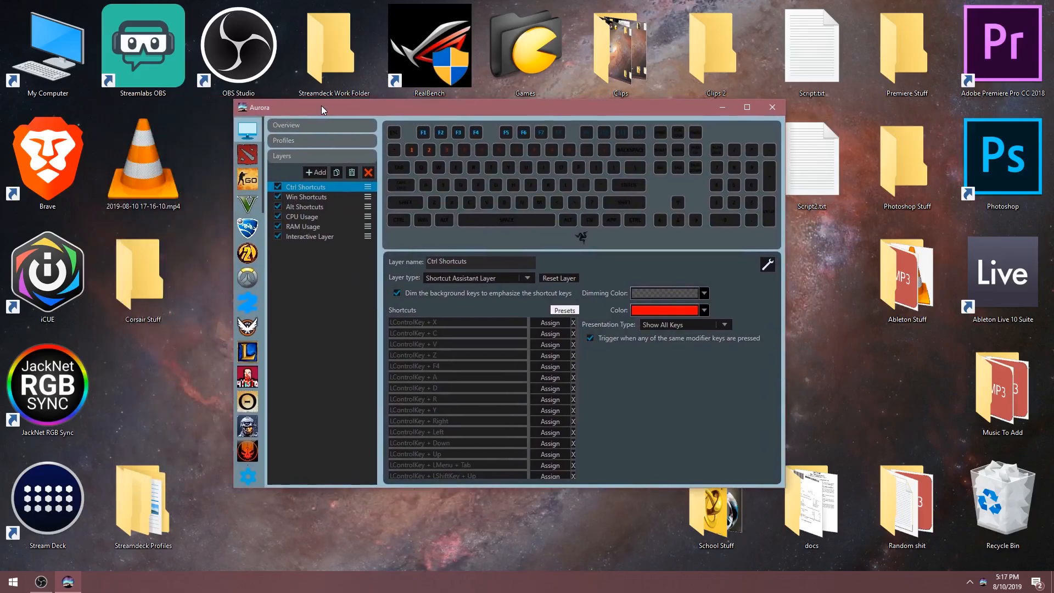
left_click(284, 140)
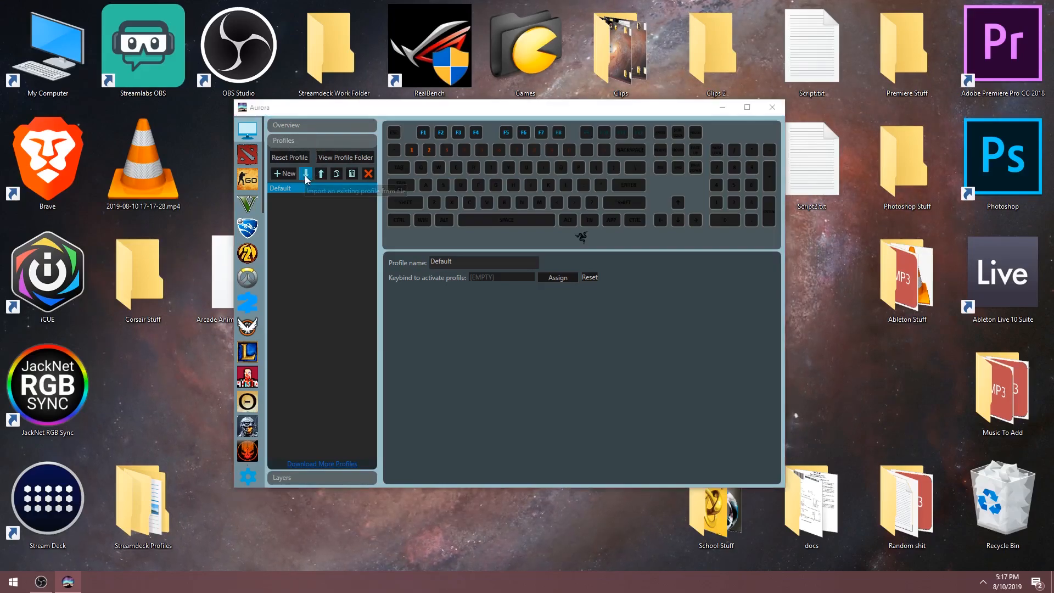
Import the Arcade Animations file to add Block Breaker, PacMan, Pong and Snake profiles
left_click(306, 174)
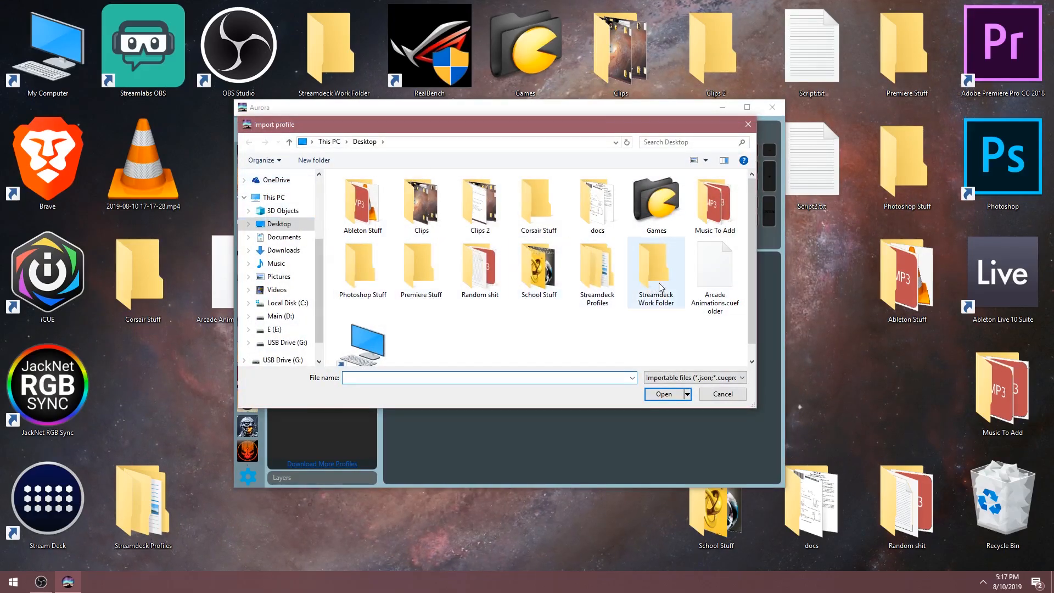
left_click(713, 269)
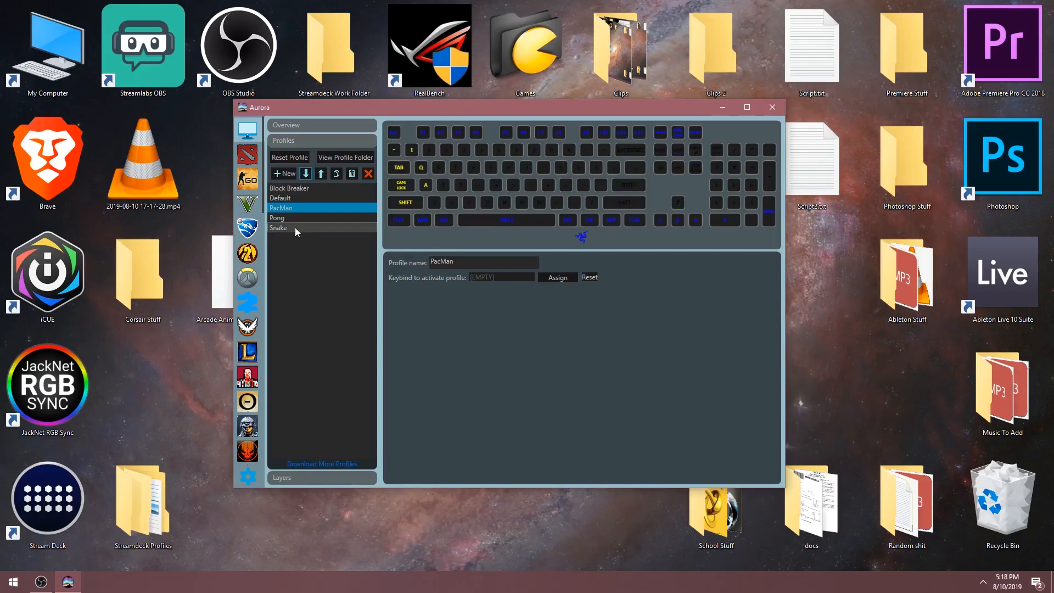
left_click(278, 227)
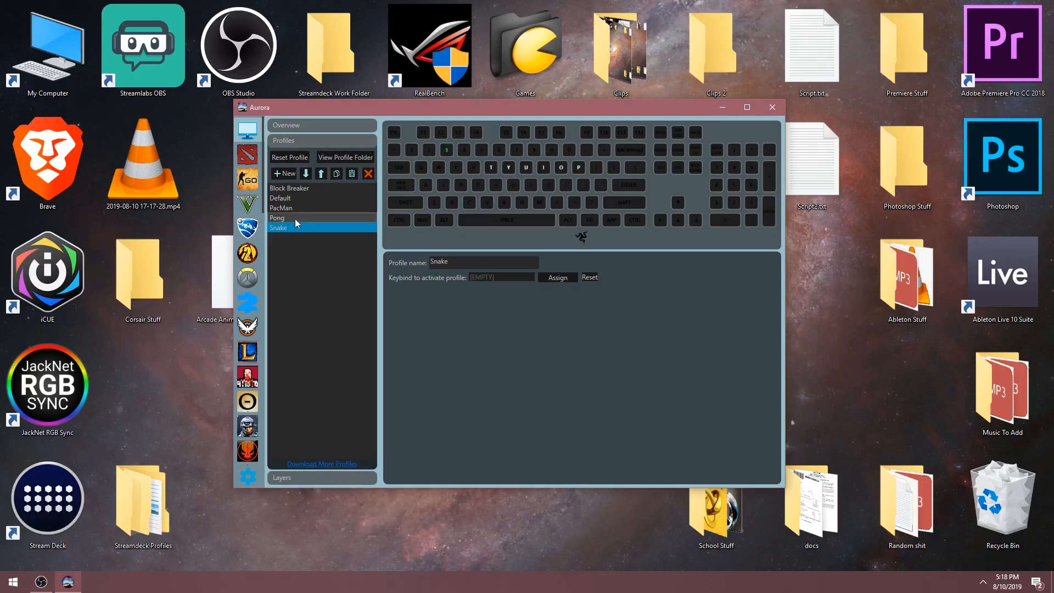
left_click(277, 217)
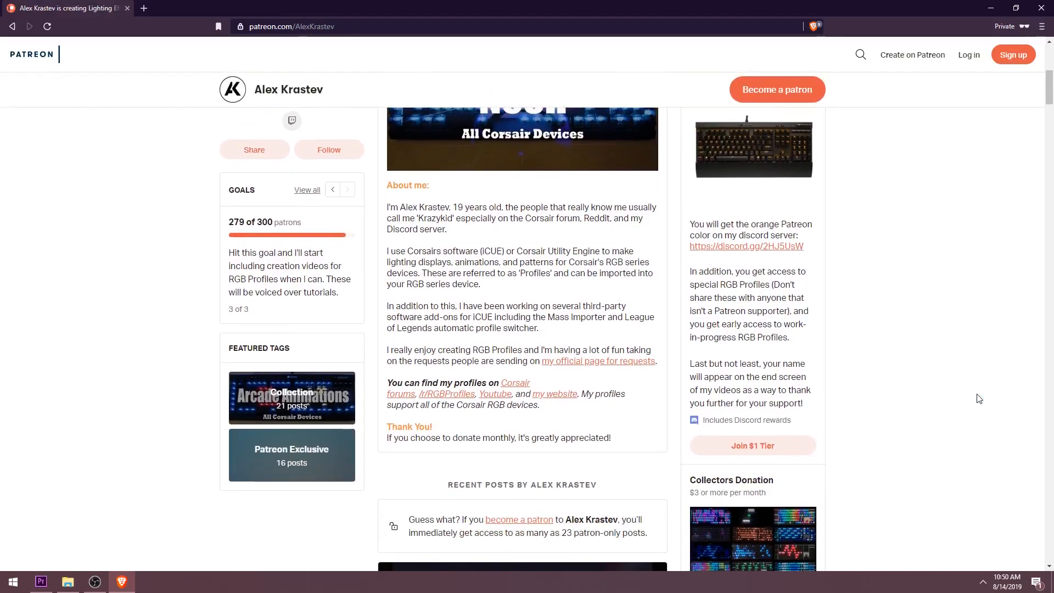
scroll("down", 3)
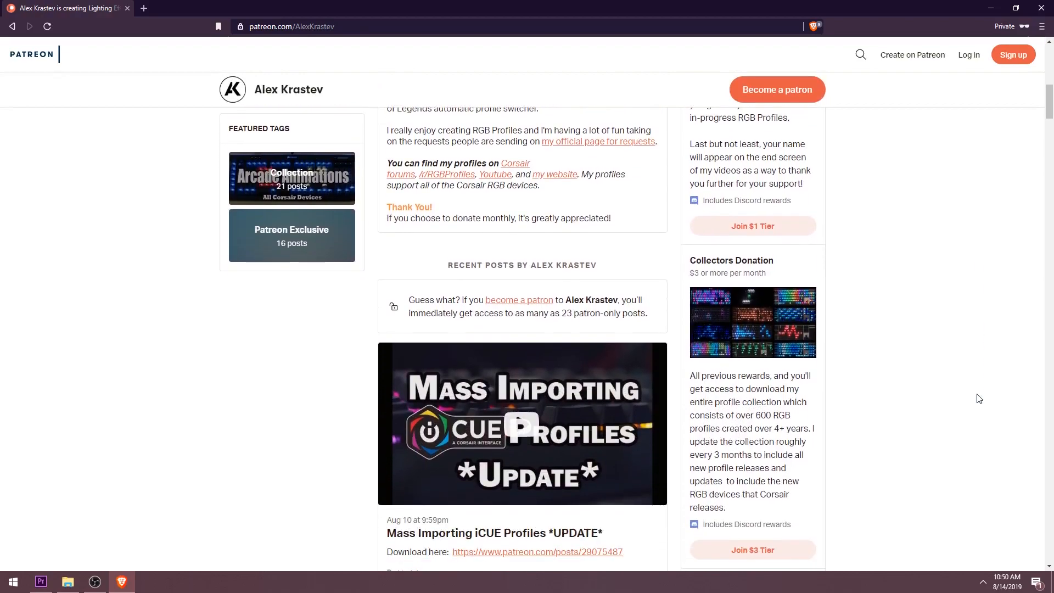
scroll("down", 3)
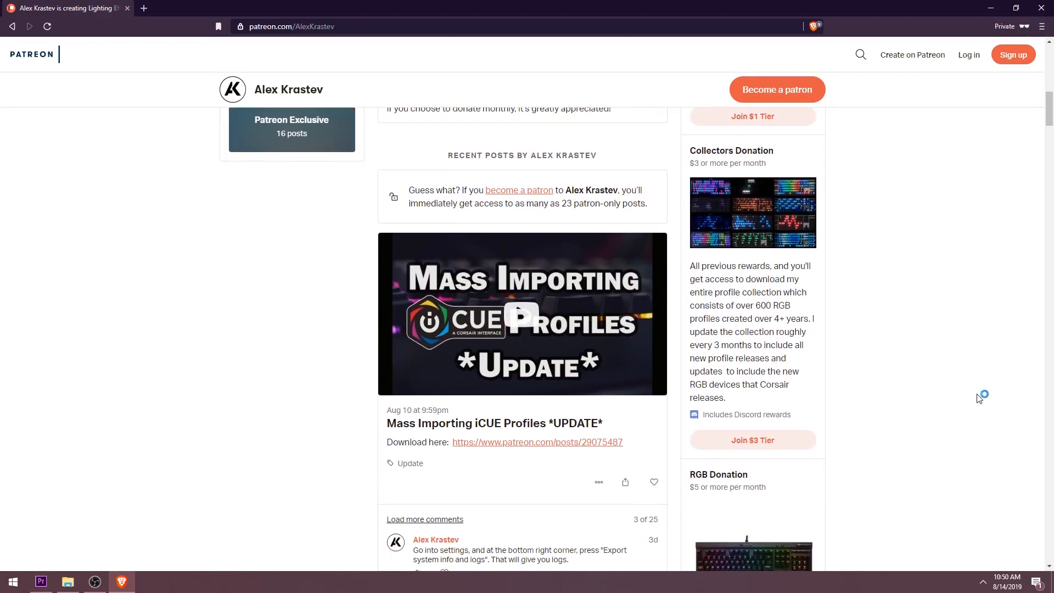
scroll("down", 3)
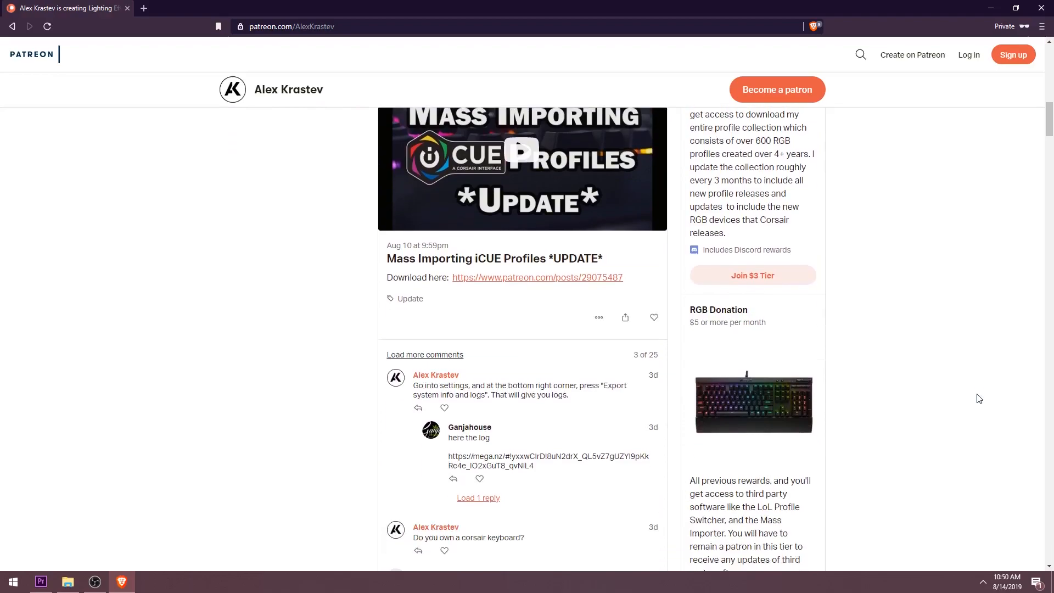